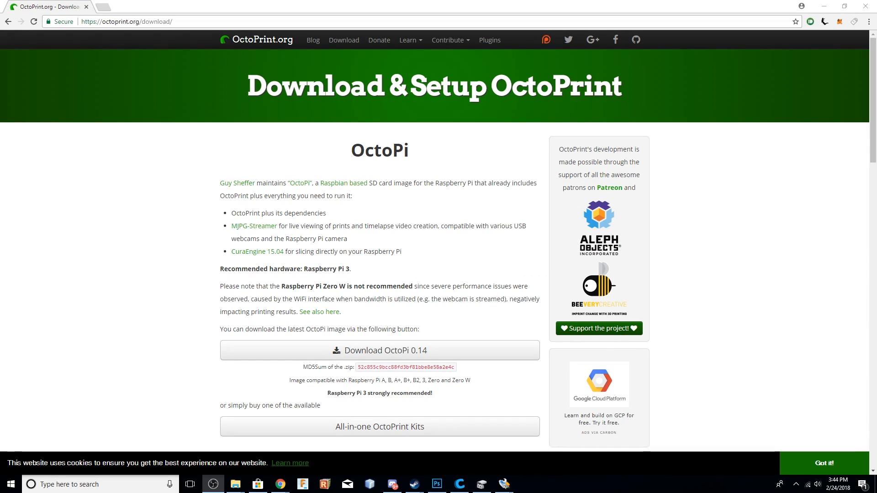
mouse_move(415, 358)
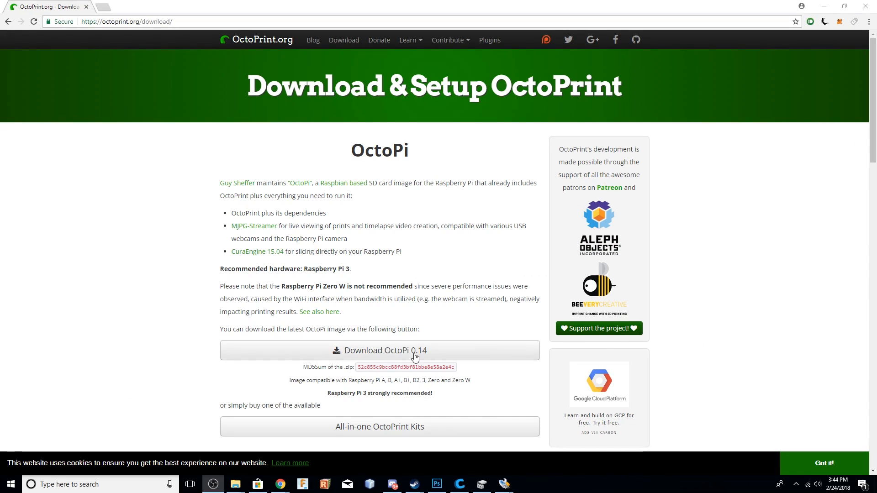
mouse_move(139, 48)
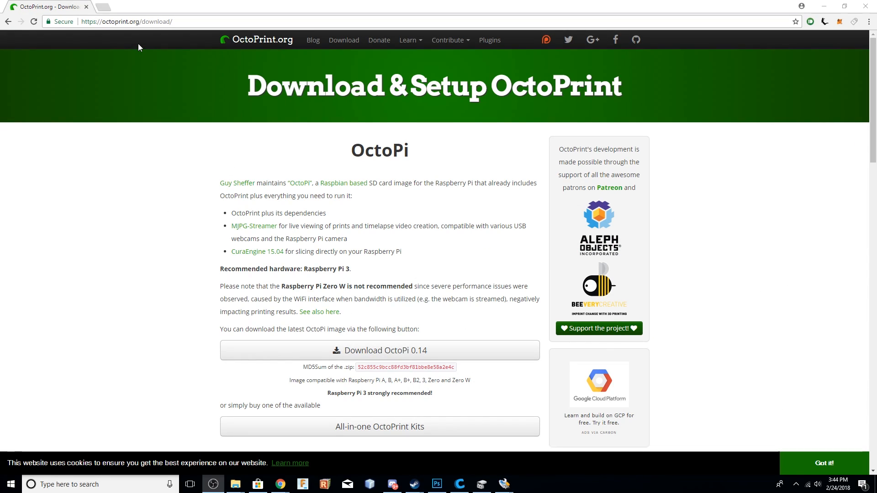
Step: Review the Raspberry Pi 3 and Pi Zero W hardware notes, then download OctoPi 0.14
click(128, 21)
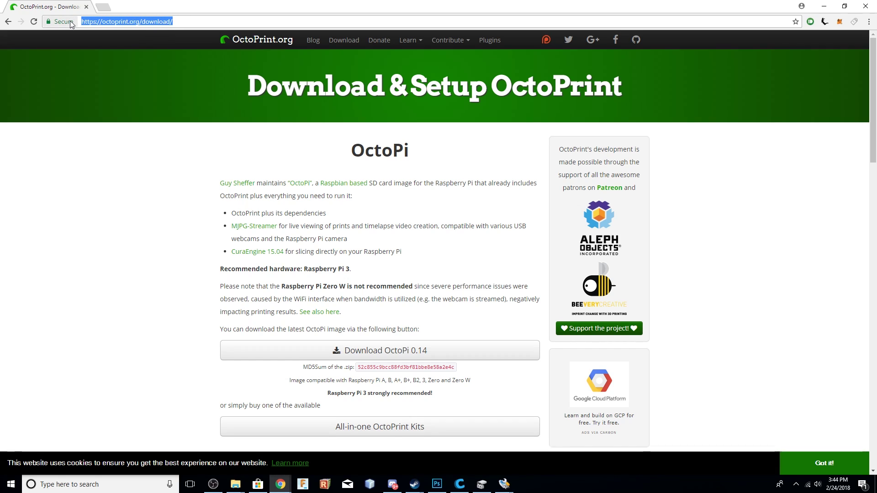
mouse_move(76, 52)
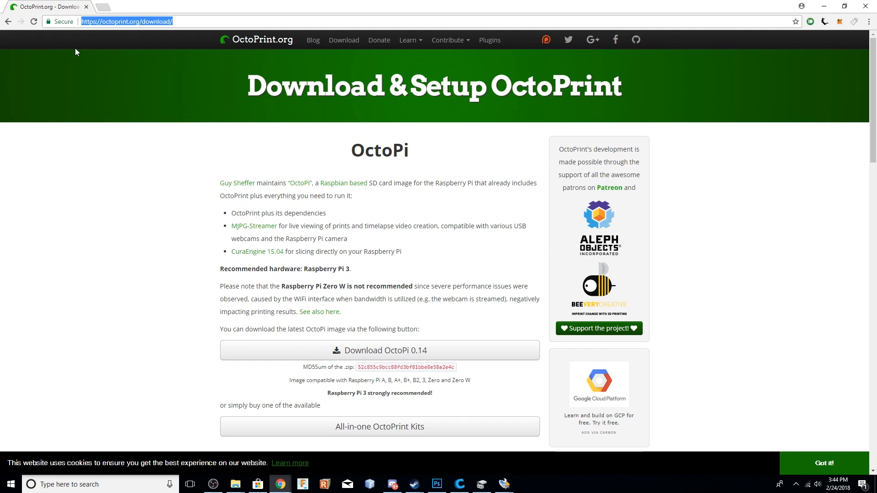
mouse_move(175, 219)
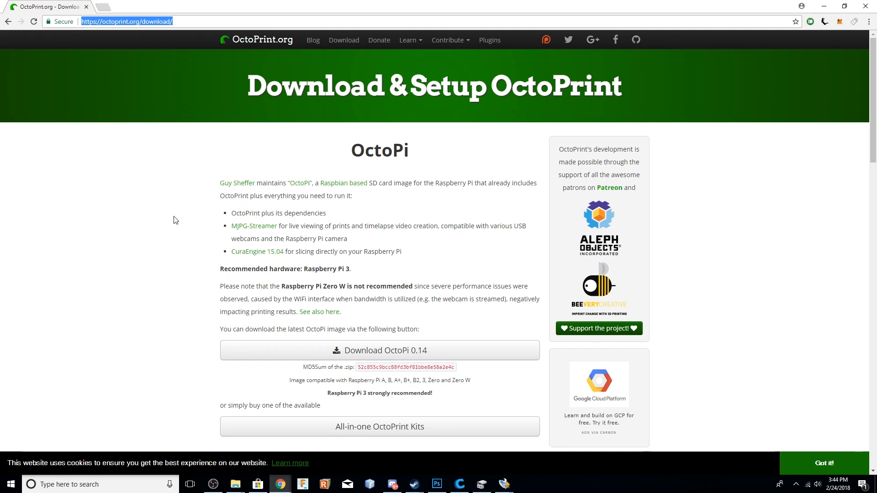
double_click(225, 269)
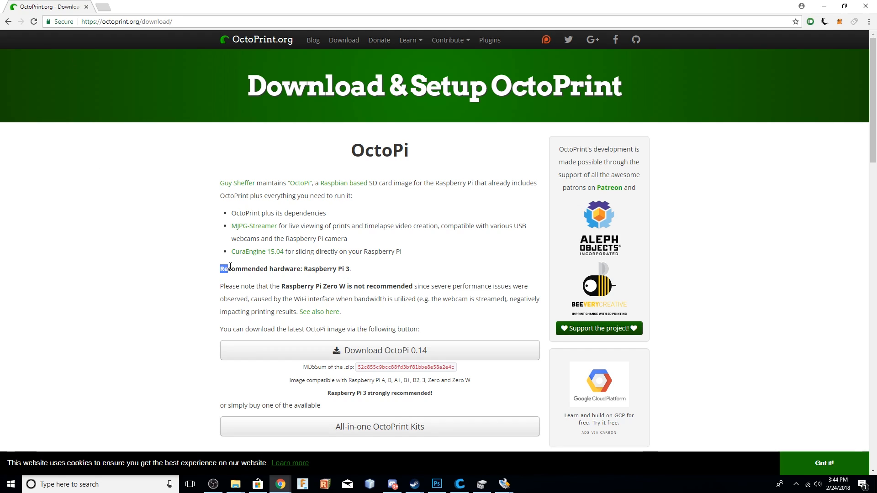
drag(220, 269, 352, 269)
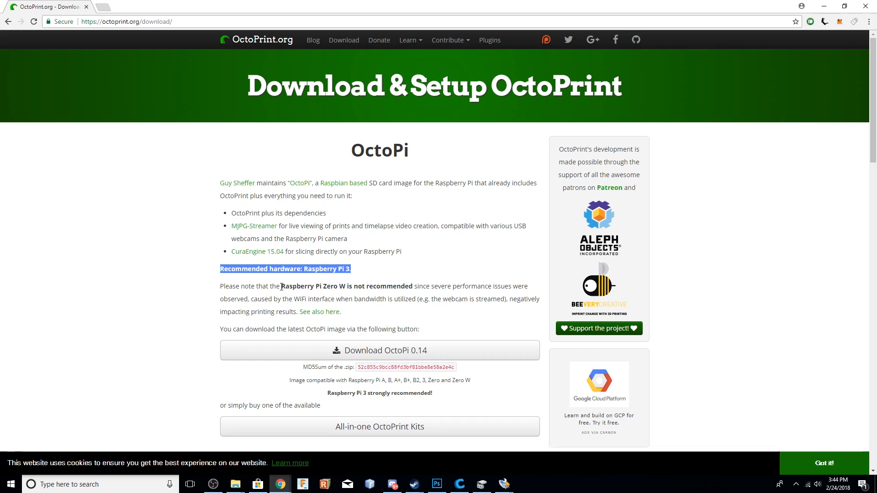
drag(281, 285, 406, 286)
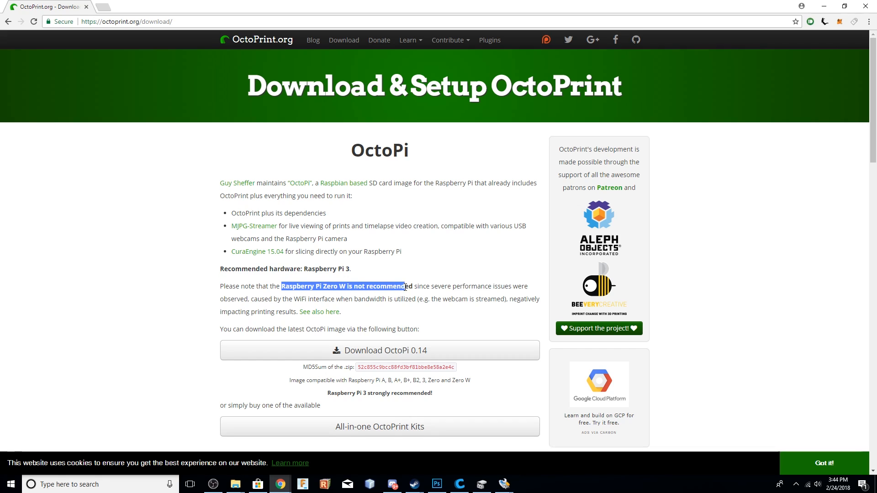
click(410, 286)
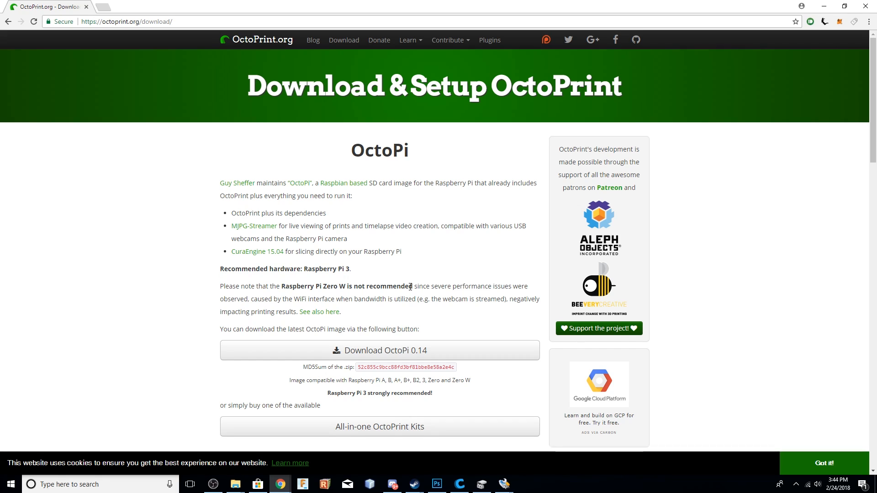
mouse_move(419, 301)
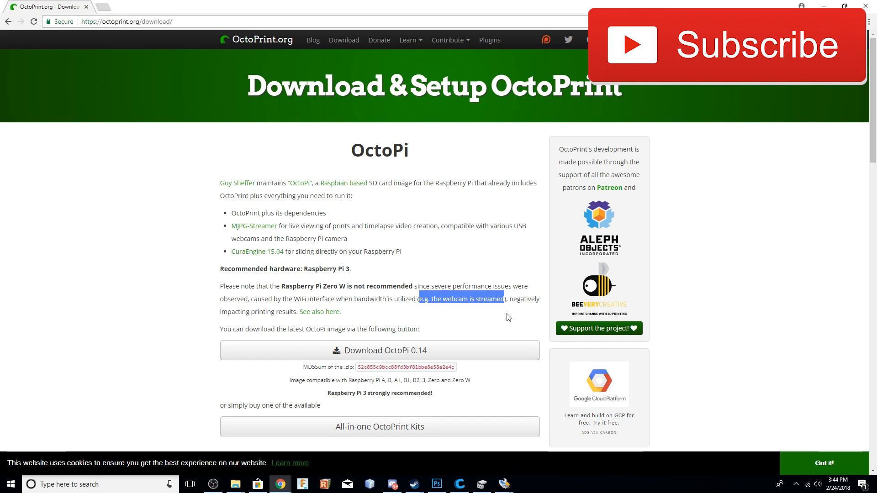
mouse_move(437, 320)
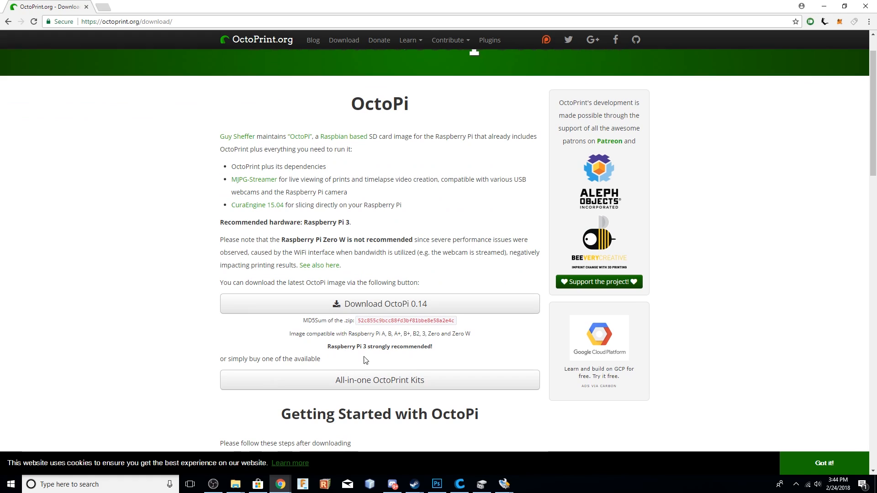
mouse_move(378, 311)
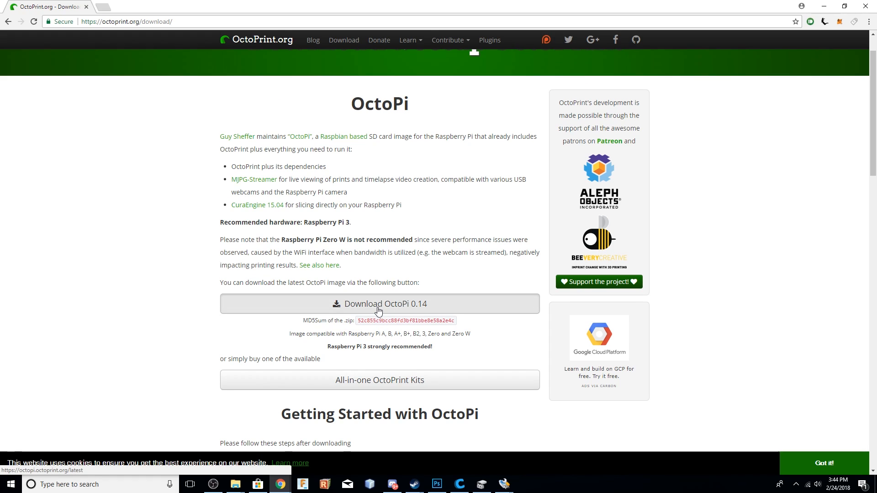
click(379, 304)
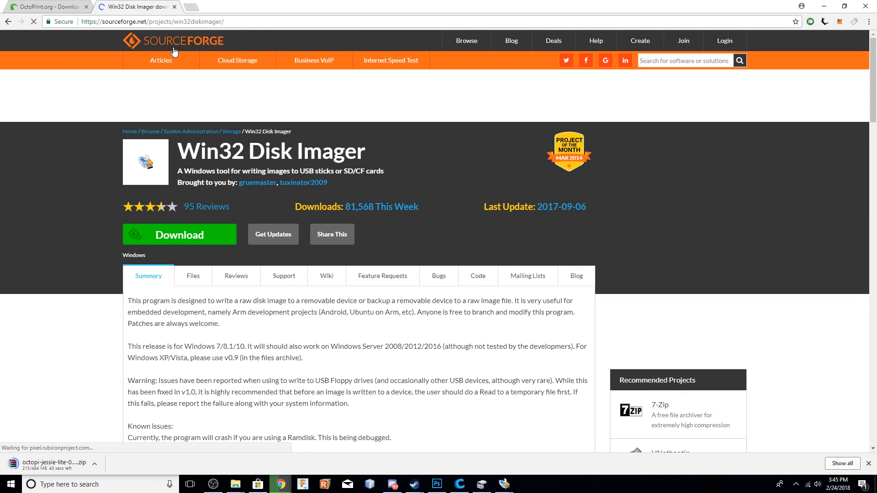
Step: Scroll down the Win32 Disk Imager SourceForge project page
scroll(down, 3)
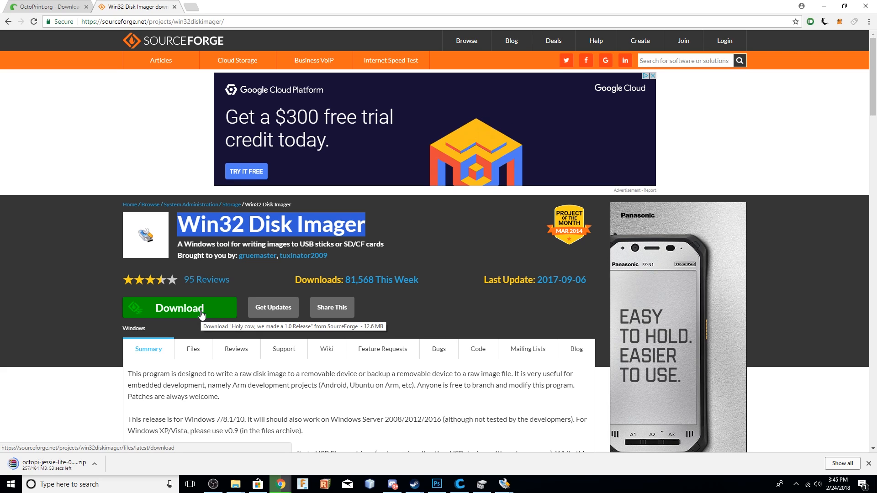
scroll(down, 3)
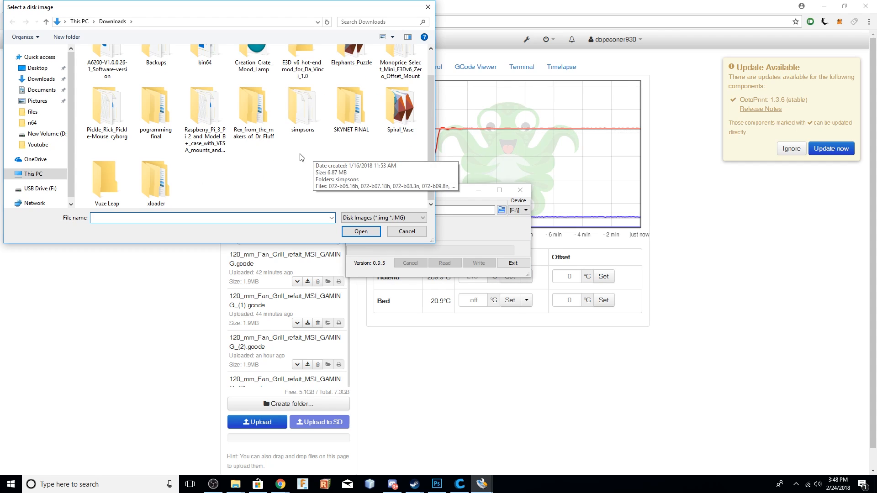
Step: Write the OctoPi jessie lite 0.14.0 image to drive F: and confirm success
click(31, 68)
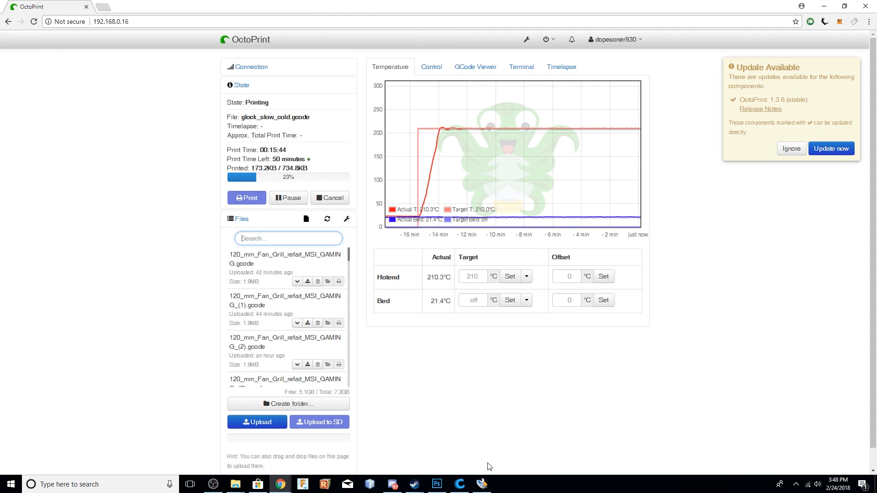
click(482, 483)
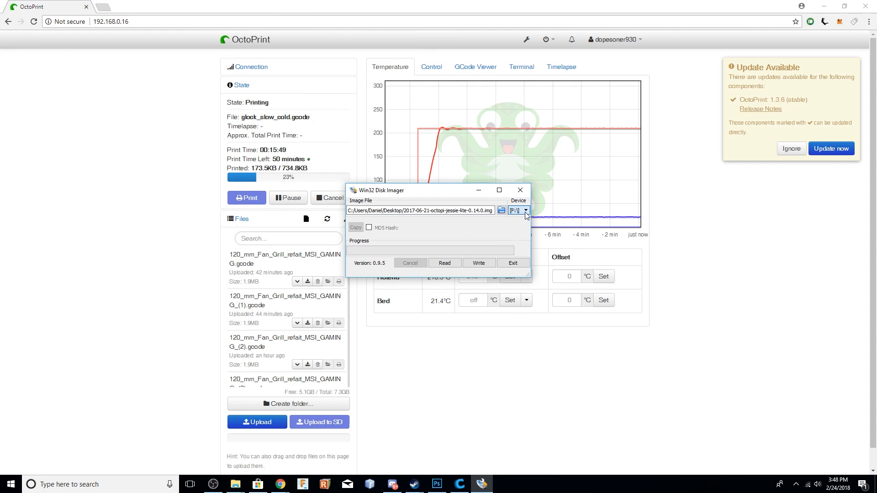
click(479, 263)
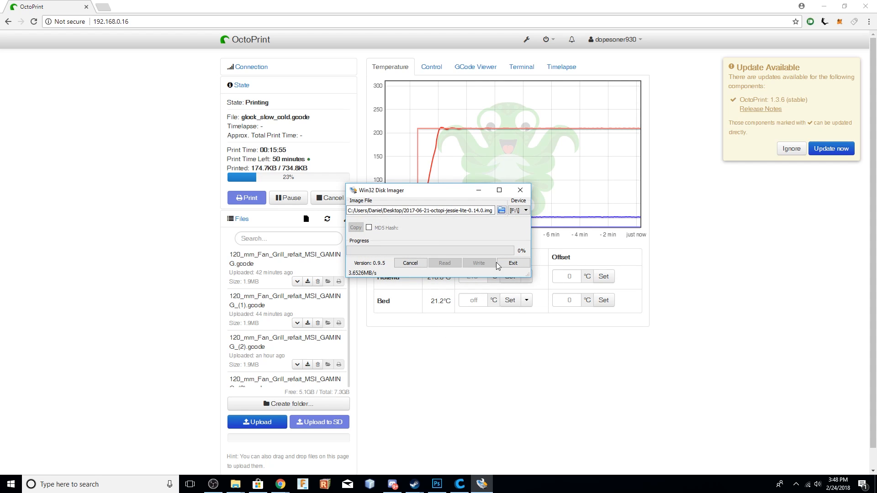
mouse_move(518, 383)
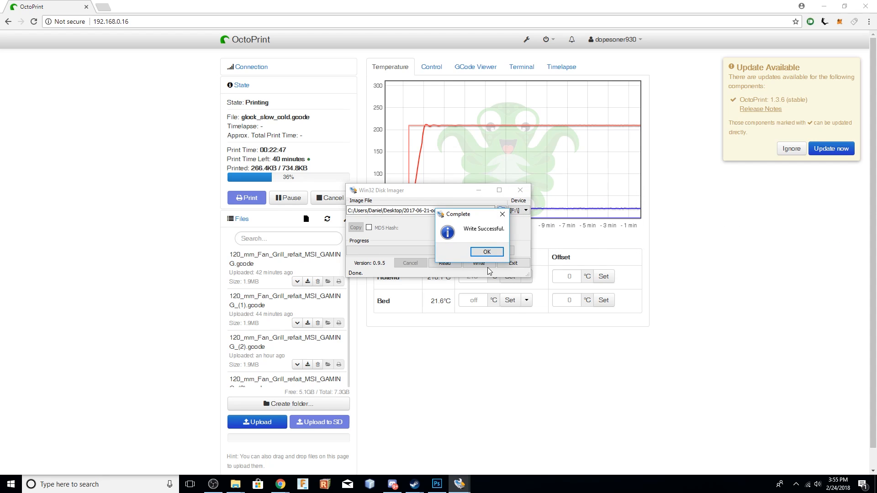
click(487, 252)
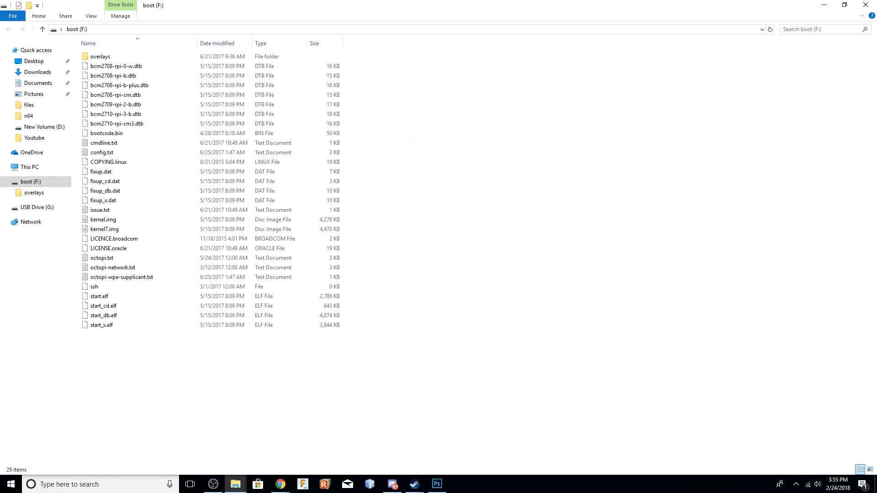
Step: Open octopi-network.txt from boot (F:) in WordPad
click(121, 277)
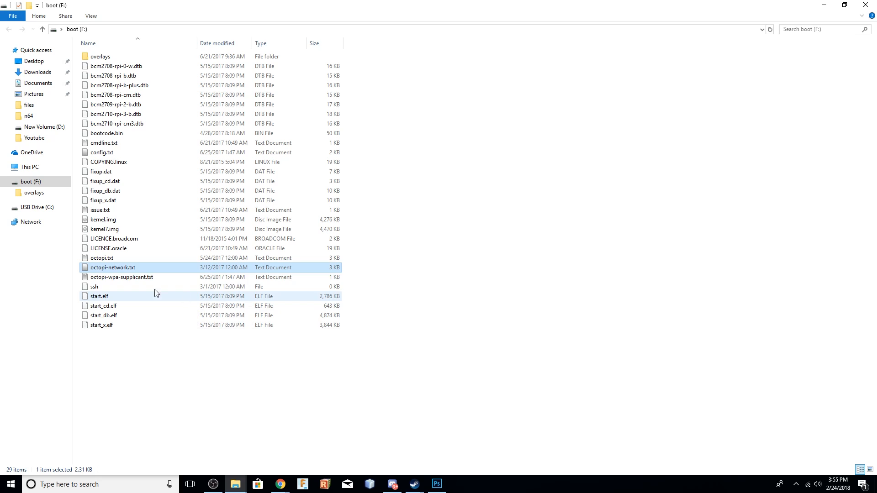
mouse_move(105, 272)
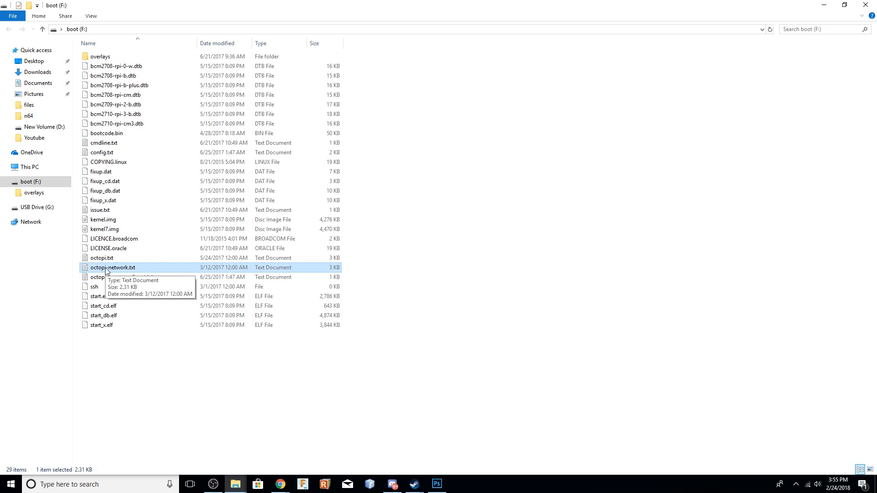
right_click(114, 267)
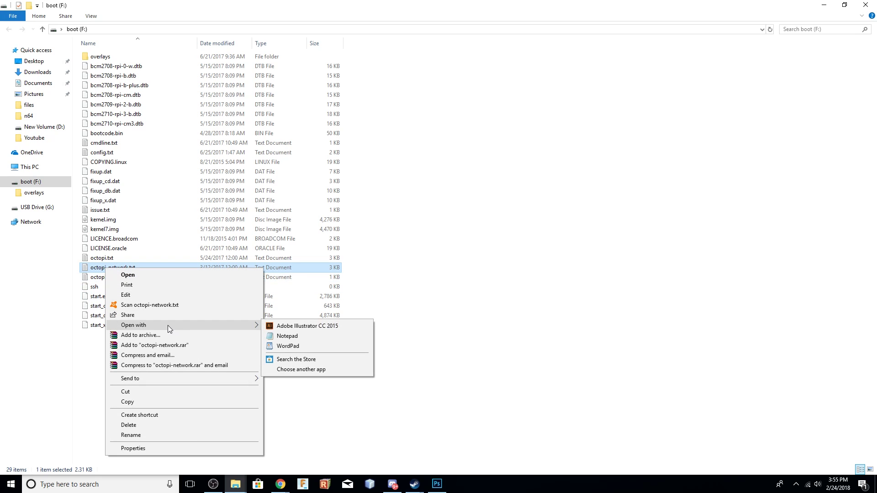
mouse_move(286, 336)
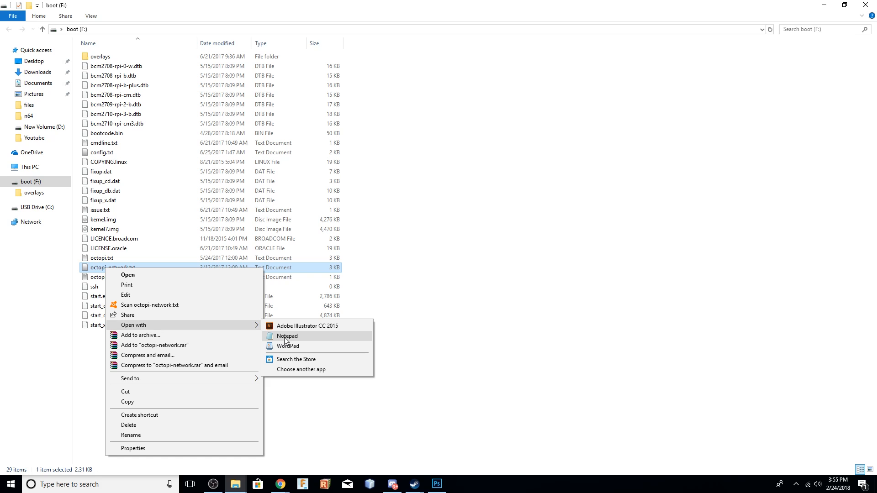
click(287, 336)
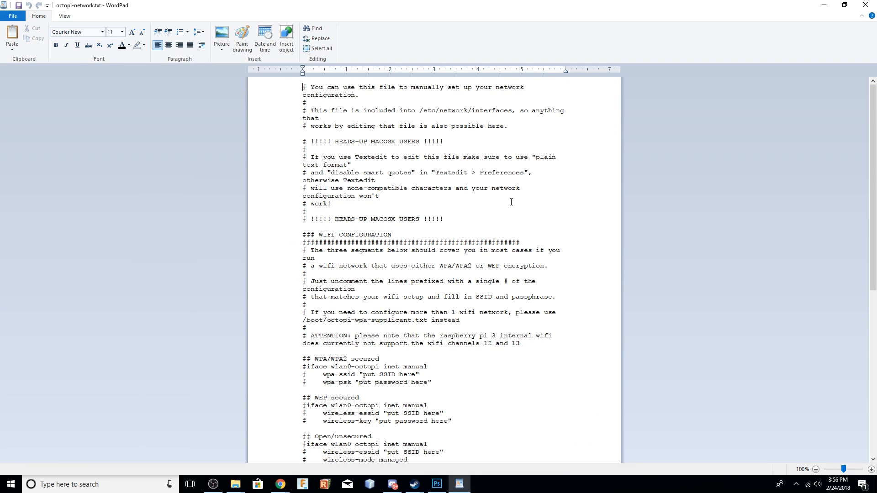
Step: Remove the leading # from the WPA/WPA2 iface, wpa-ssid and wpa-psk lines
scroll(down, 3)
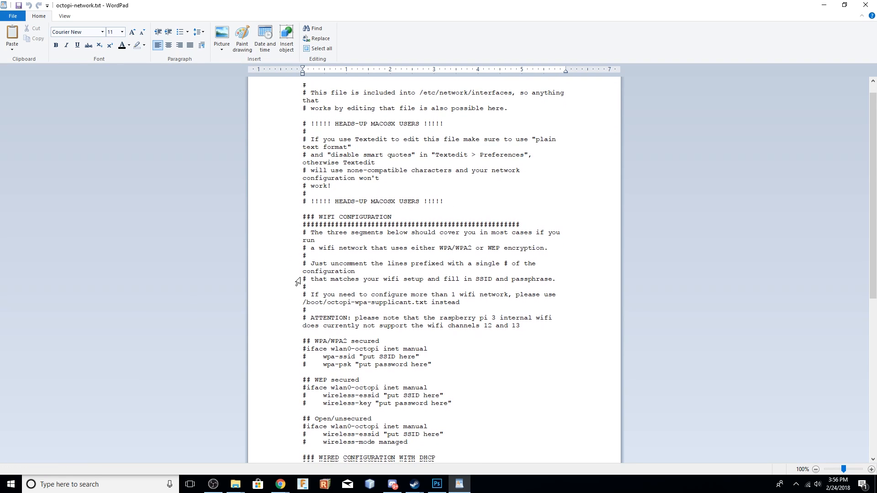
scroll(down, 3)
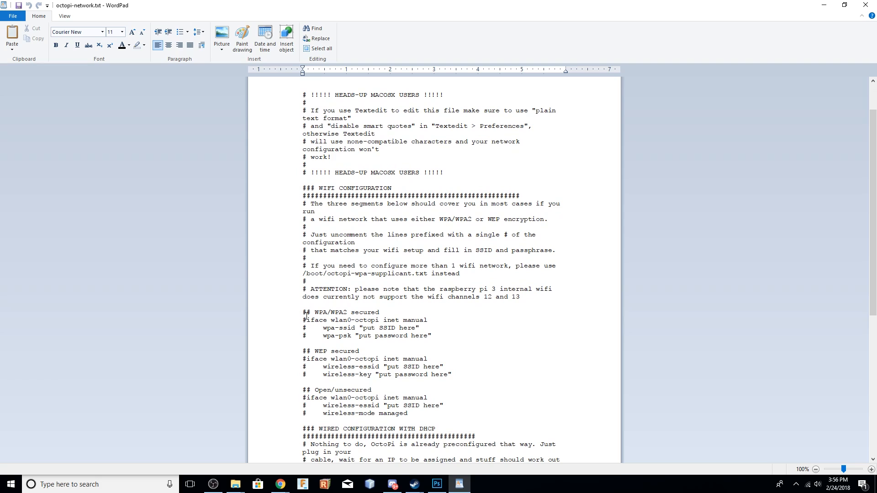
mouse_move(450, 372)
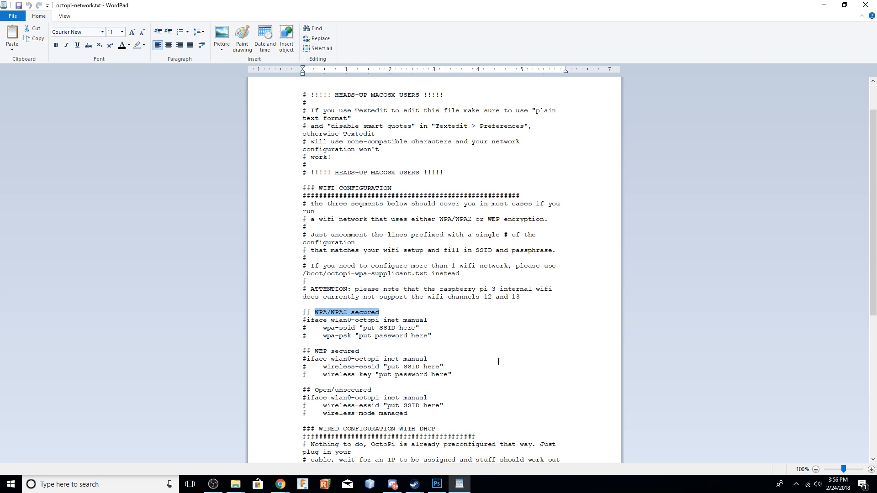
mouse_move(351, 328)
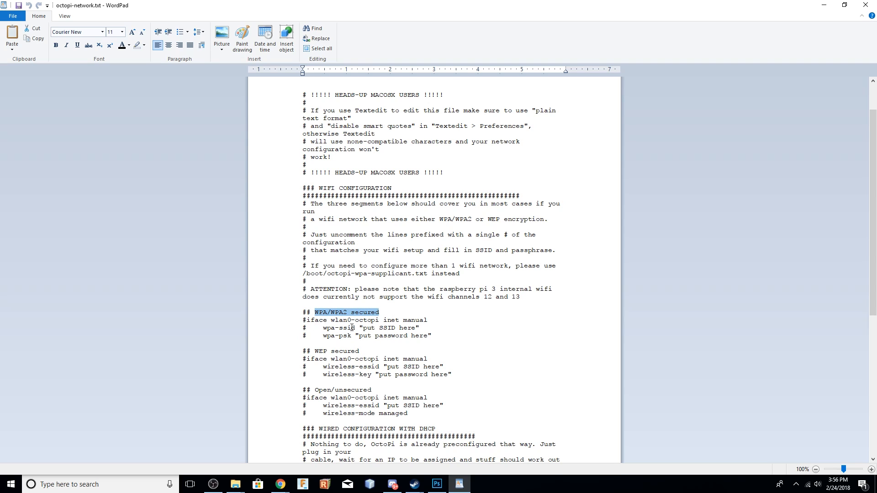
click(306, 321)
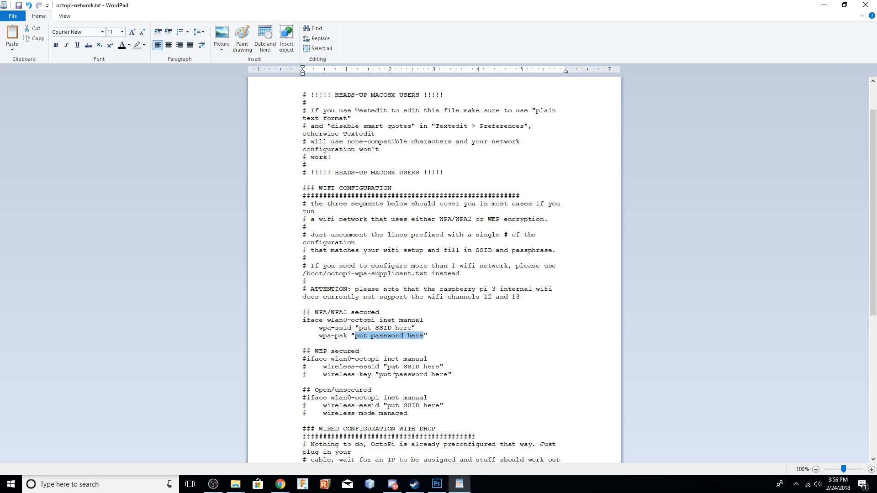
double_click(385, 328)
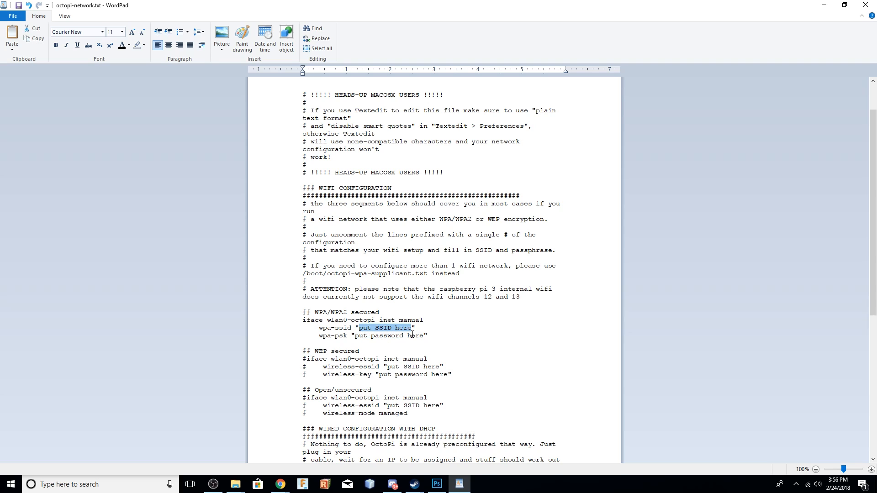
text(networknam)
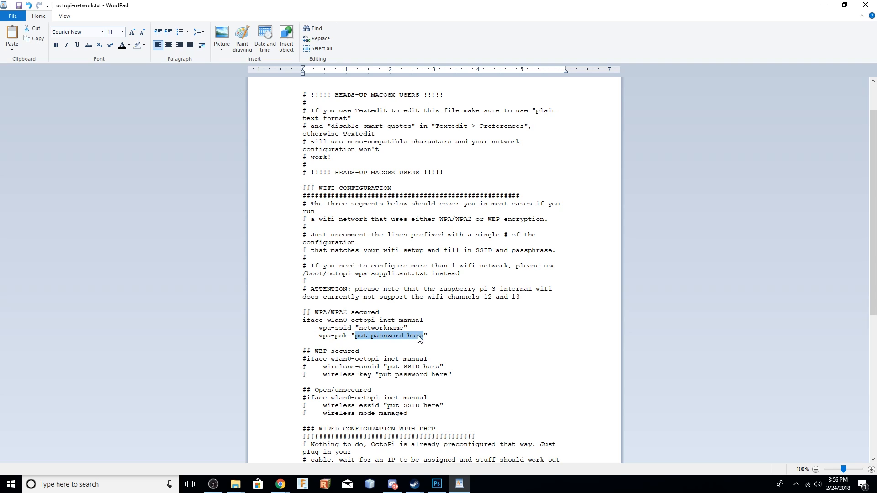
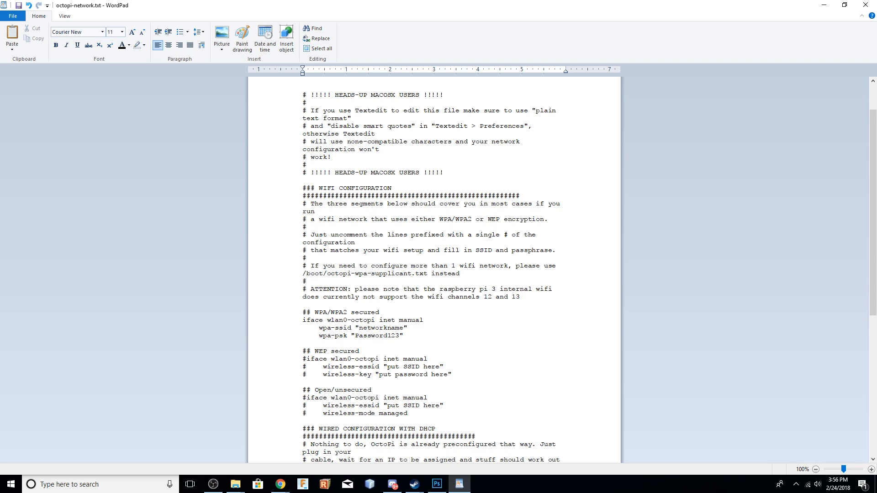
scroll(down, 3)
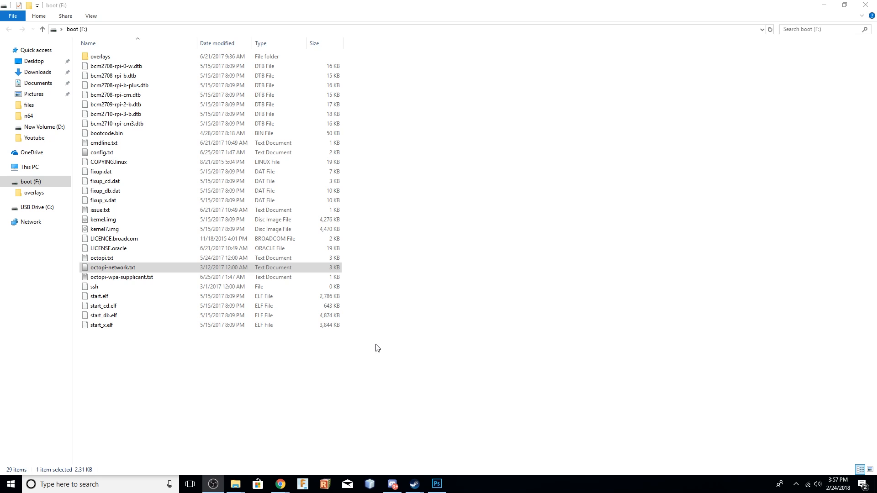
Step: Eject the boot (F:) SD card drive in File Explorer
right_click(28, 182)
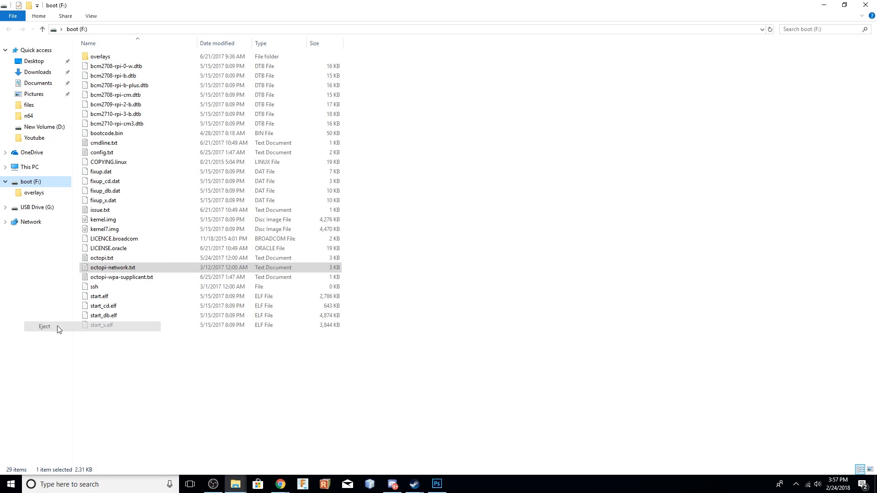
click(30, 181)
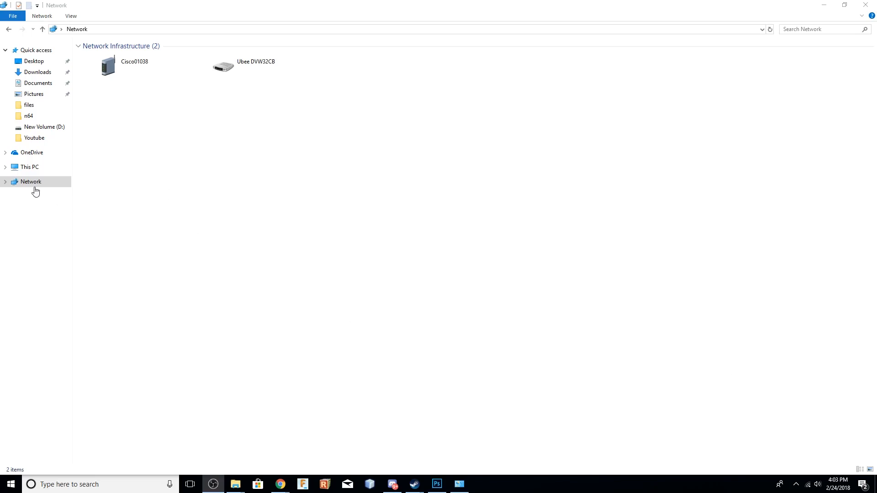
Step: Visit This PC, then return to the Network device list
click(27, 167)
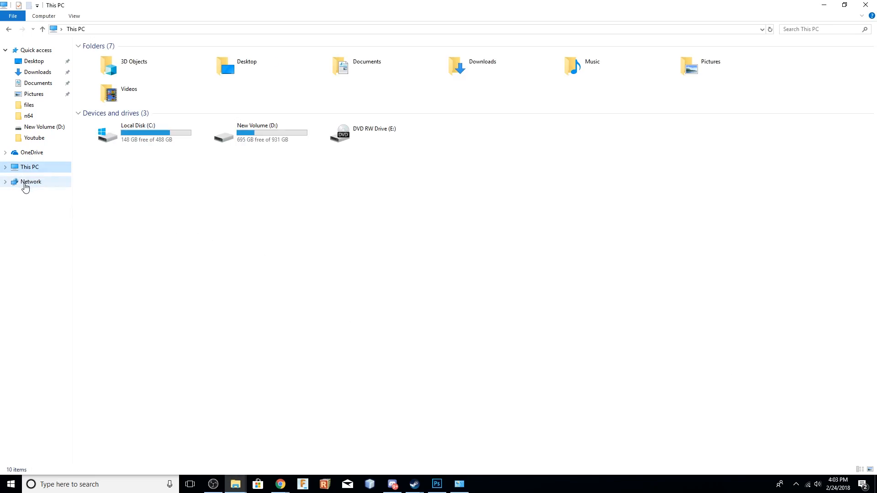
click(30, 182)
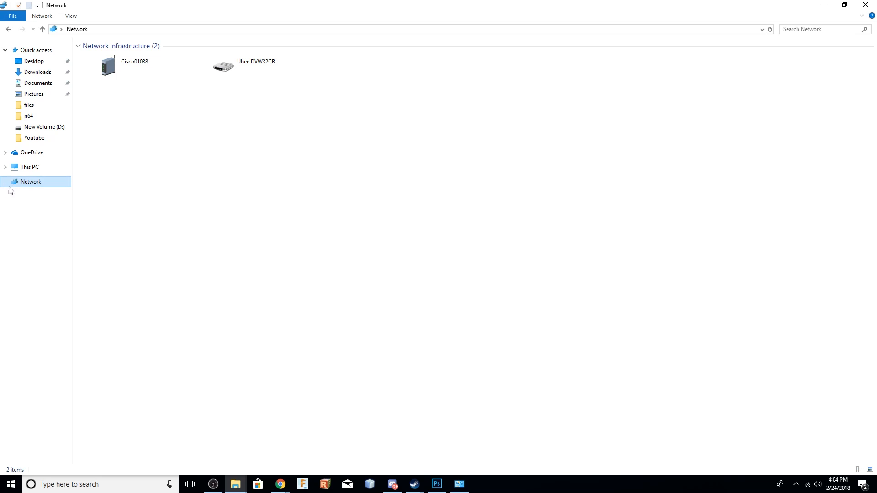
mouse_move(283, 174)
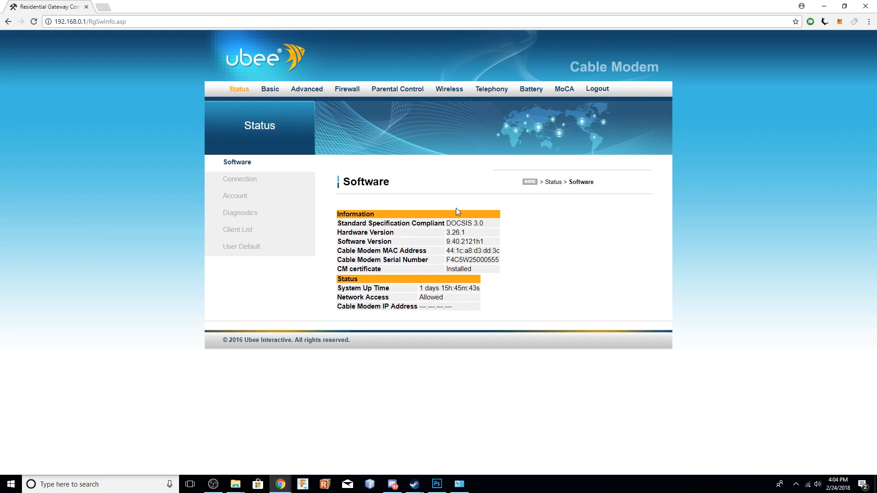
Step: Open the Ubee client list and select the octopi IP 192.168.0.18
click(238, 230)
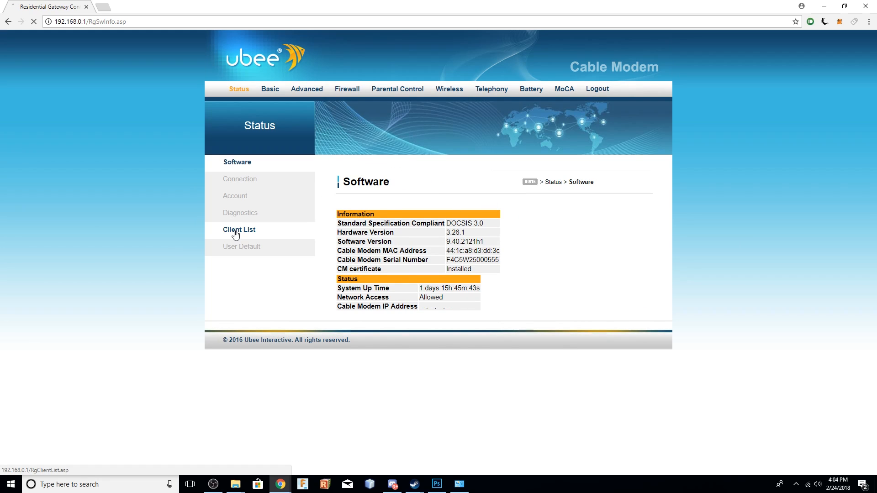
click(239, 230)
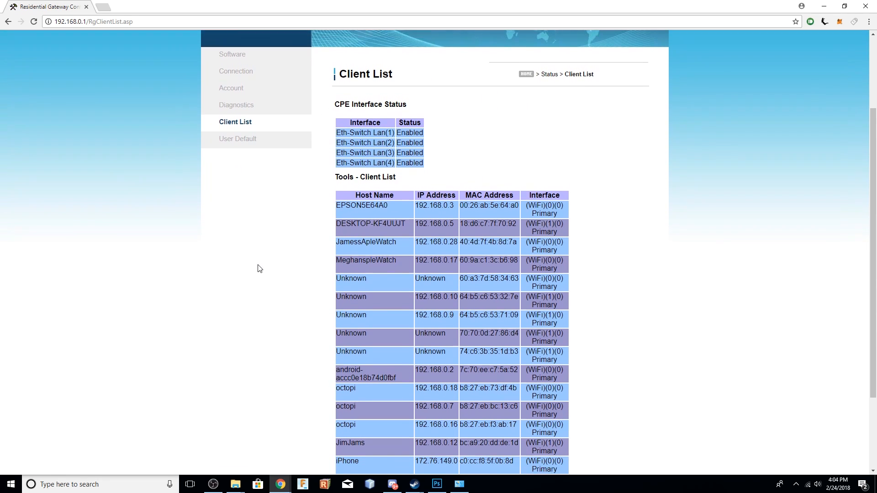
scroll(down, 3)
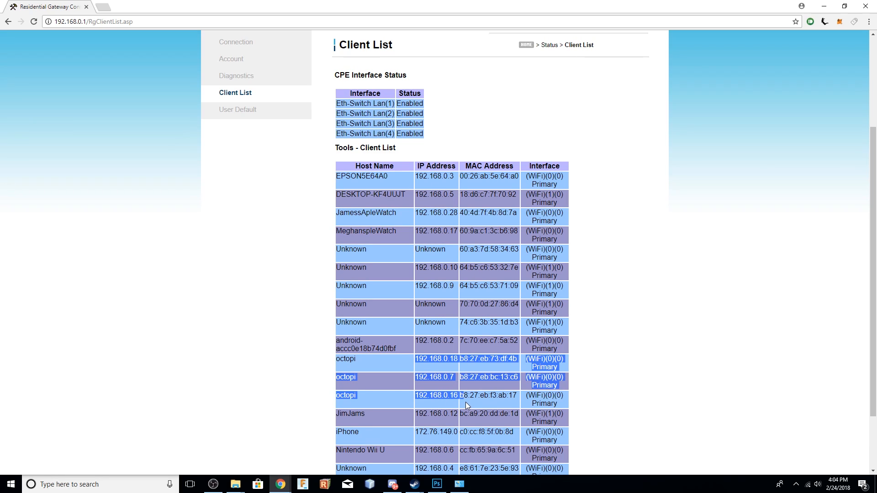
click(417, 362)
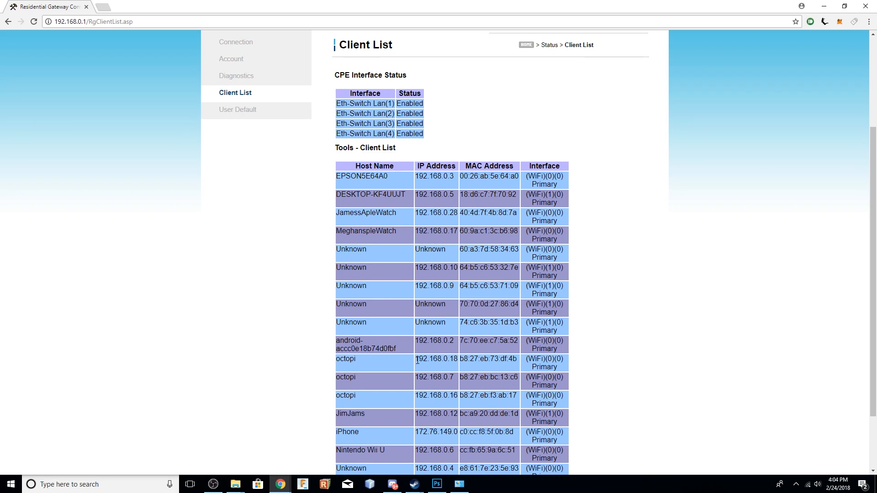
double_click(437, 359)
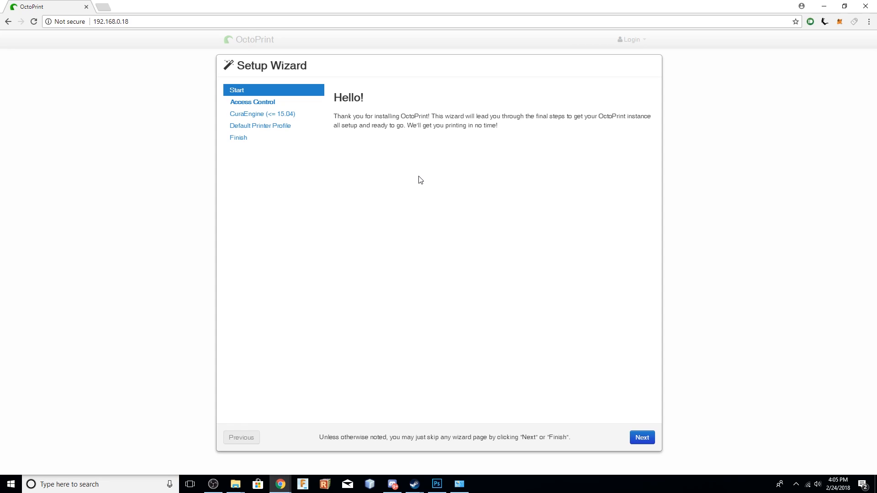
mouse_move(626, 253)
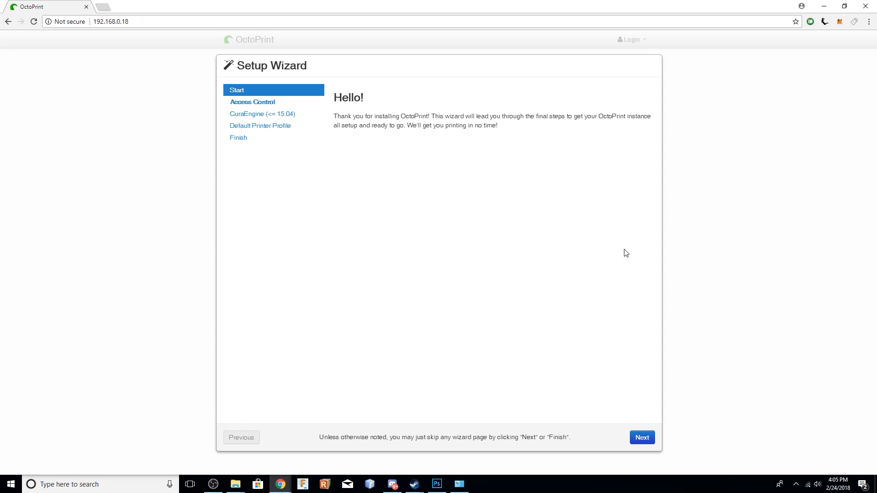
Step: Create admin user 'dopesoner', keep access control enabled, and reach the slicing profile step
click(642, 437)
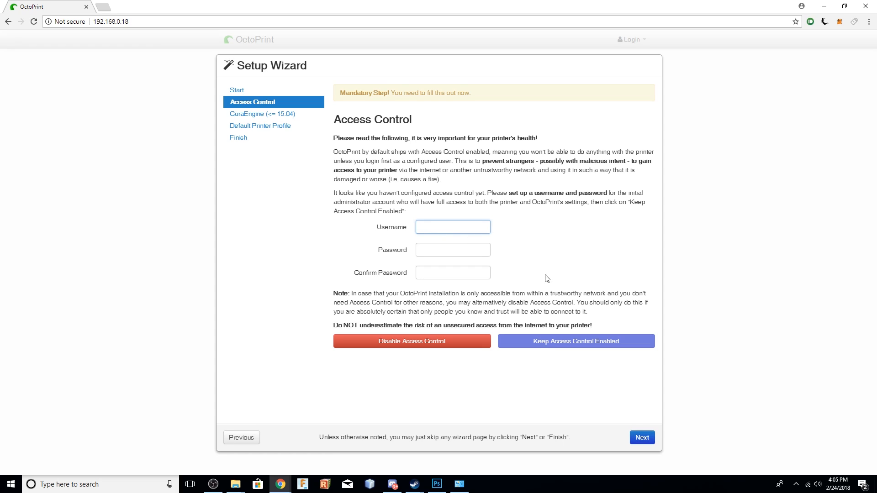
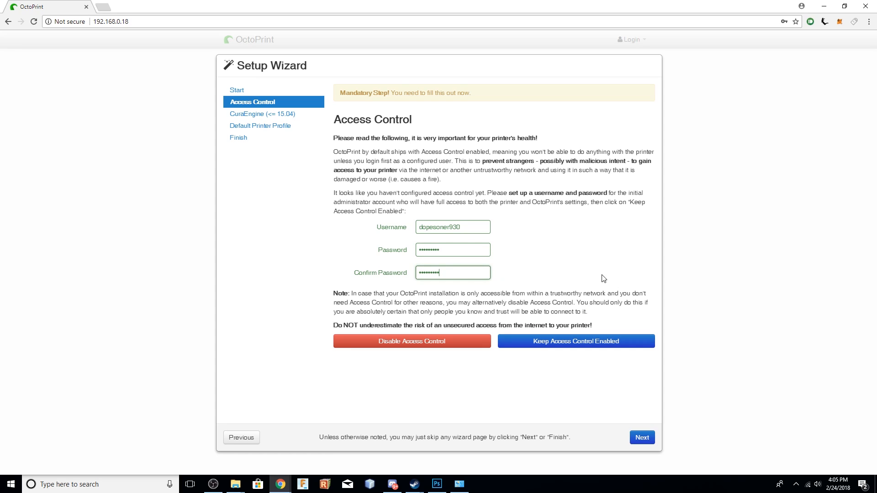
mouse_move(397, 301)
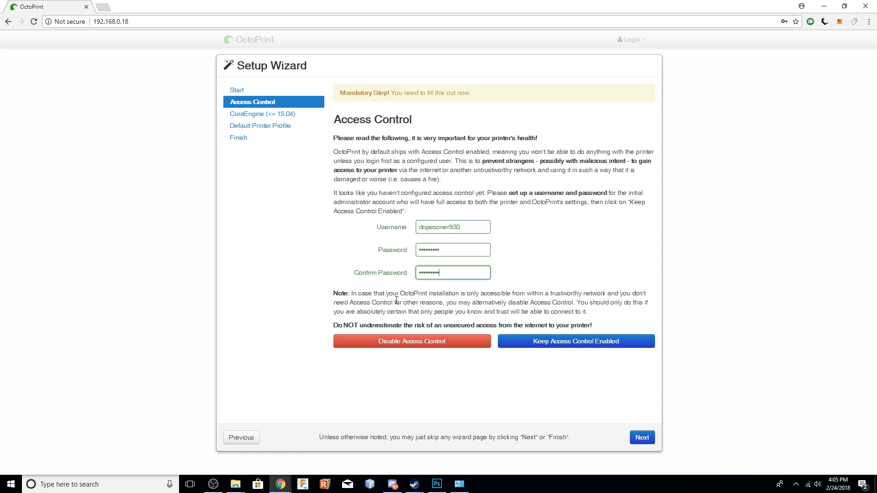
mouse_move(351, 272)
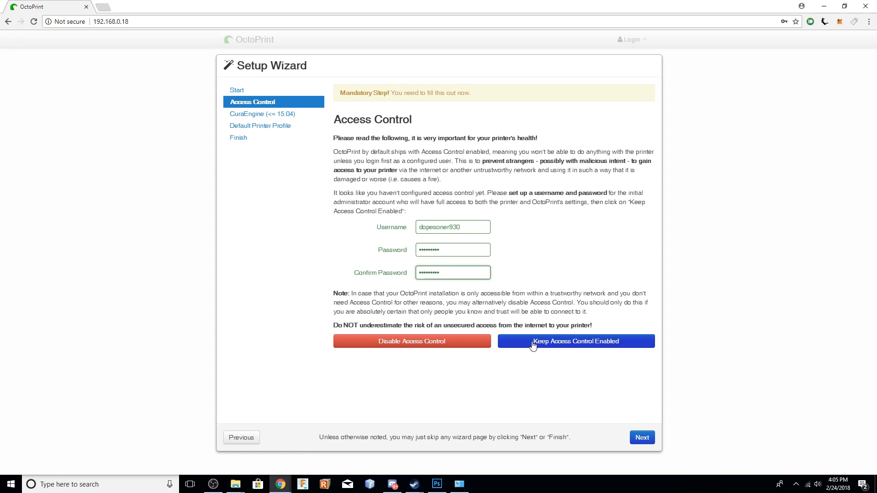
click(577, 341)
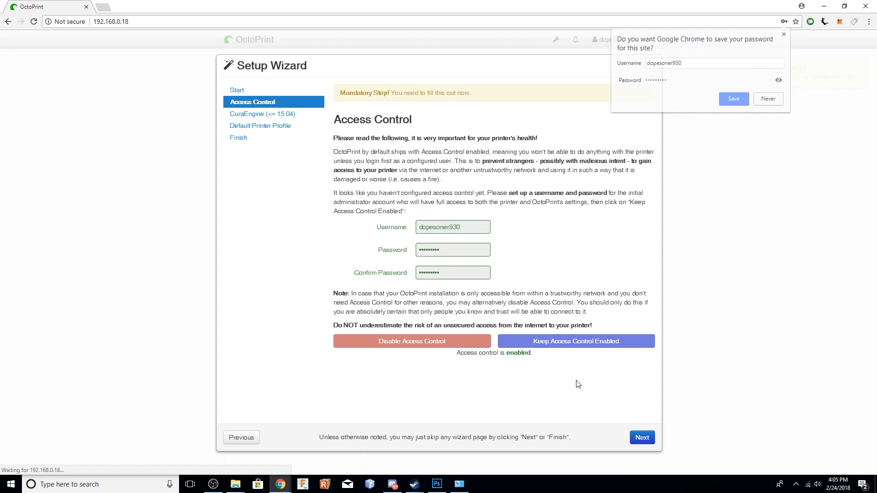
click(643, 438)
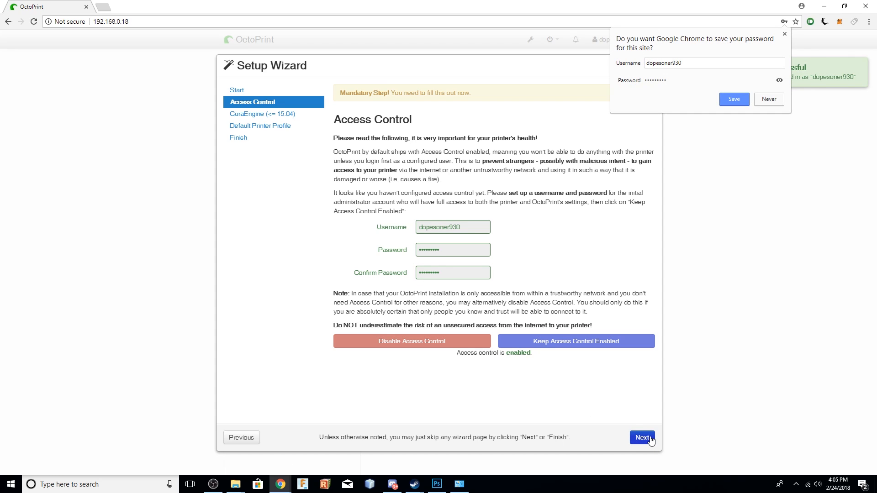
click(643, 438)
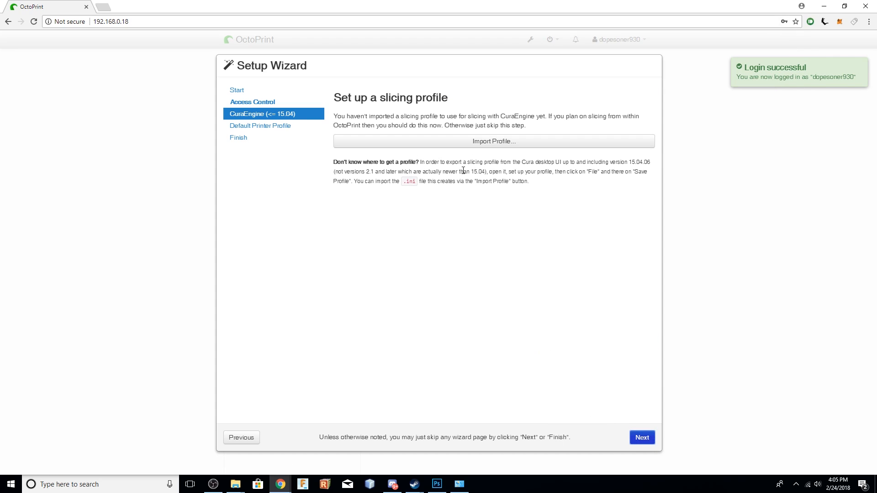
mouse_move(521, 143)
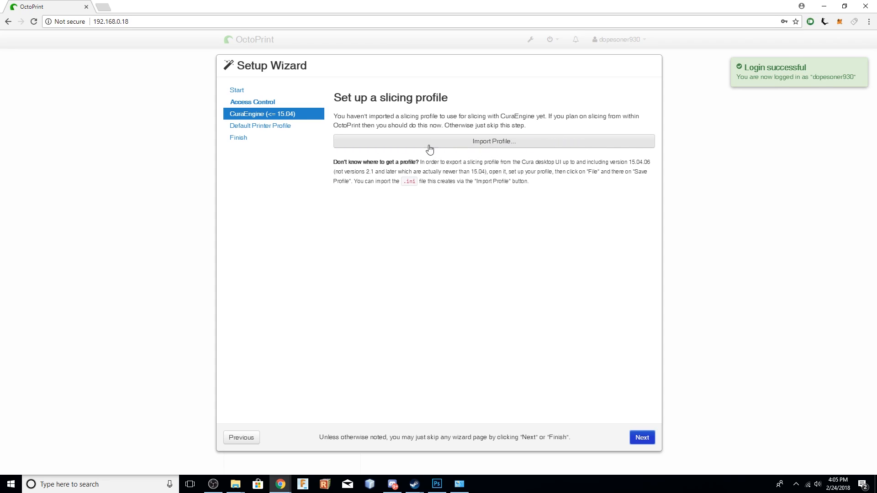
Step: Skip the CuraEngine slicing profile, name the printer model Anet A8, and finish the wizard
click(642, 438)
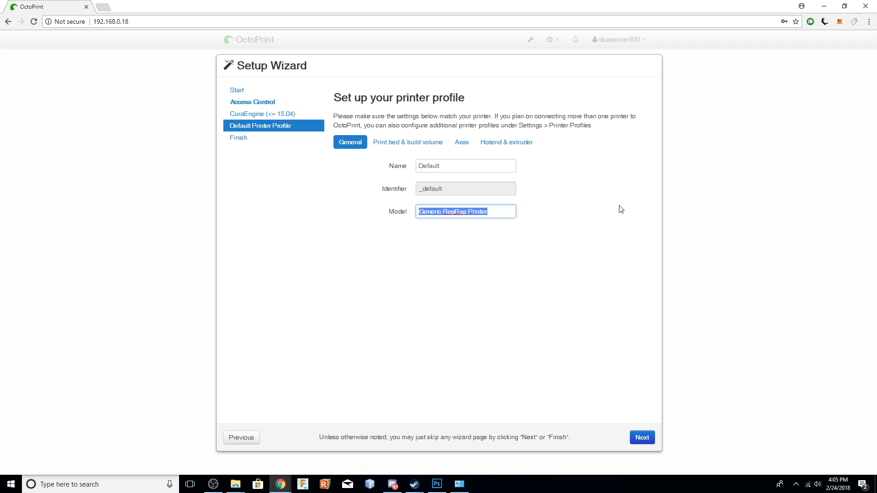
text(Anet A8)
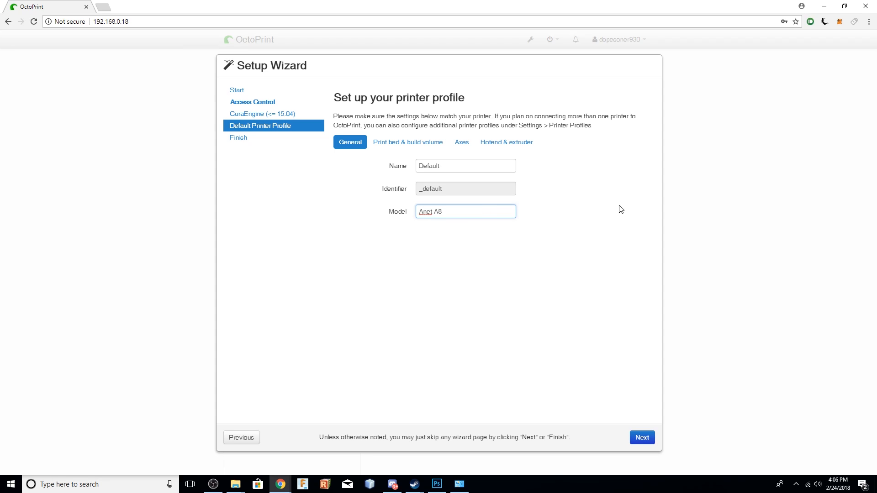
click(641, 438)
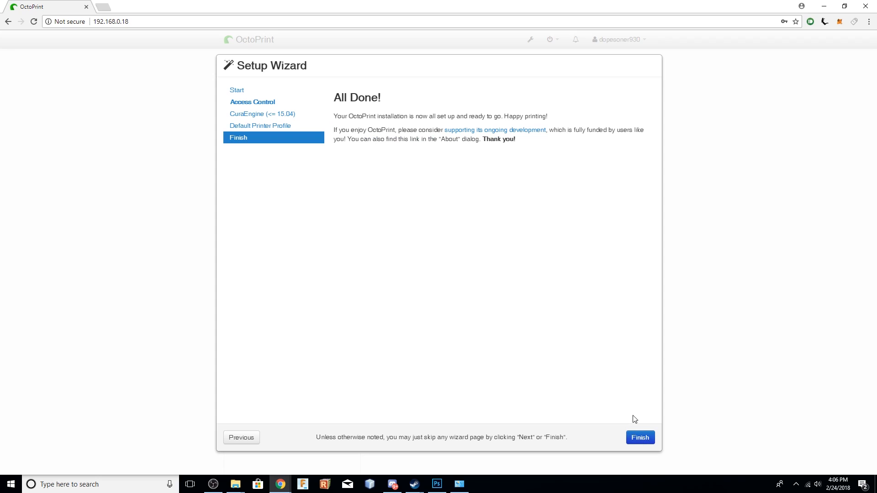
mouse_move(642, 438)
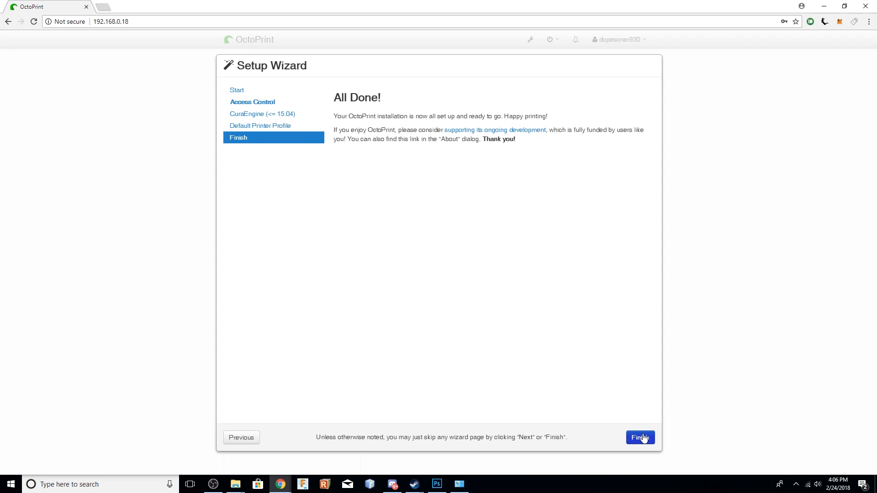
mouse_move(470, 382)
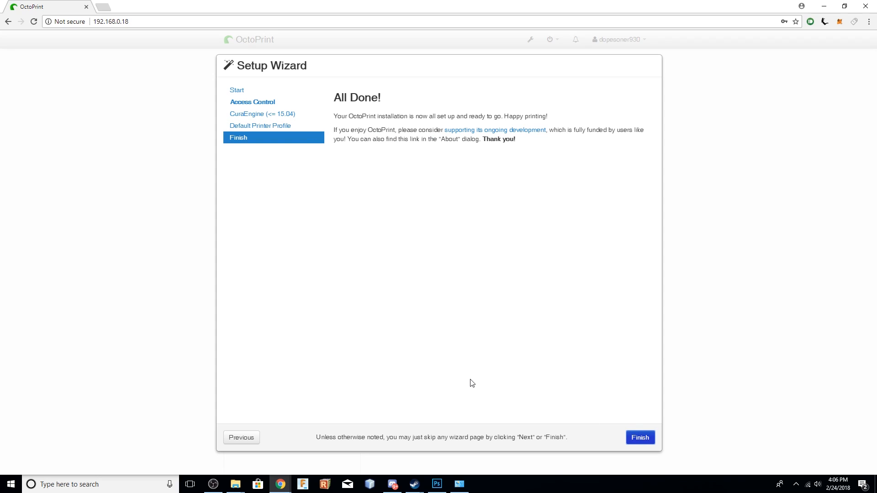
mouse_move(466, 391)
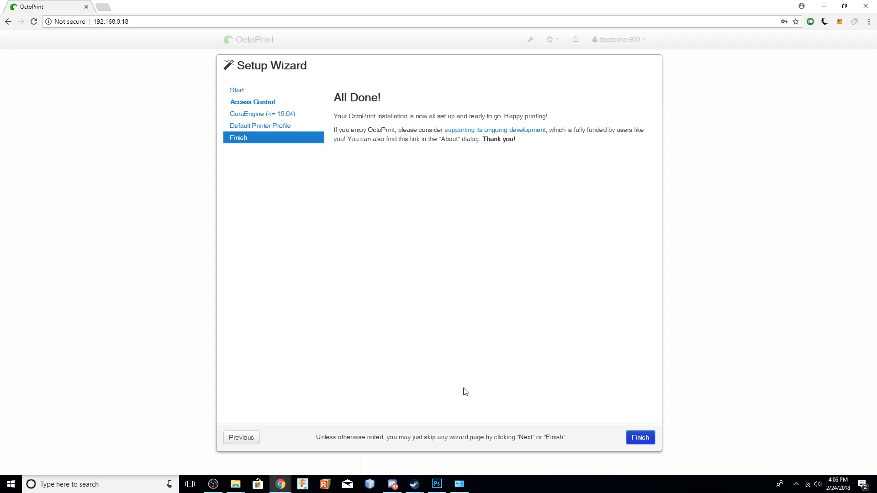
click(640, 438)
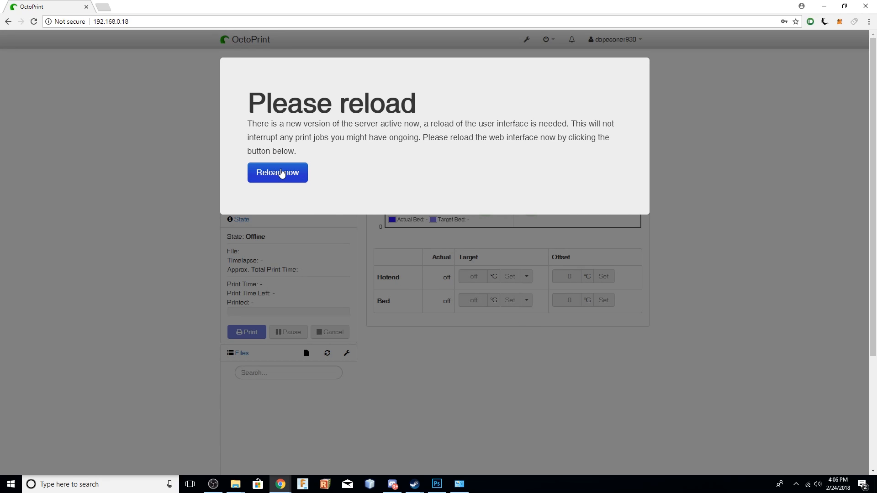
Step: Confirm 'Reload now' in the Please reload dialog so the dashboard loads
click(277, 172)
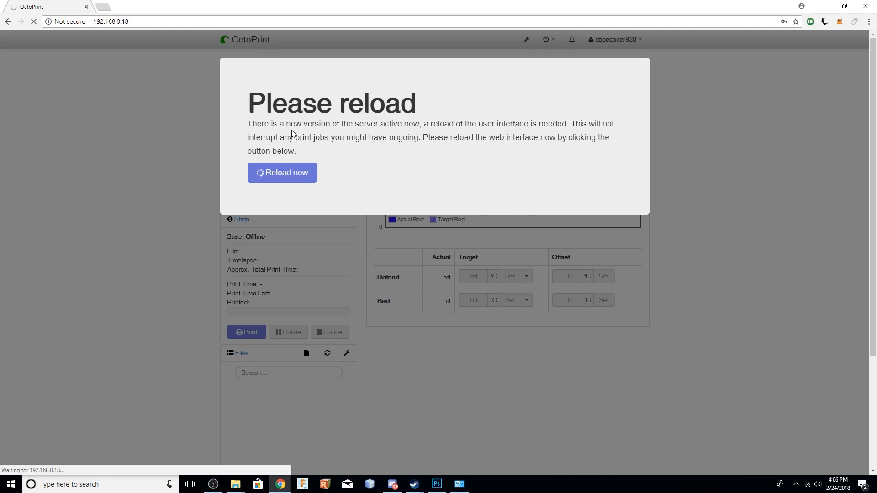
click(282, 172)
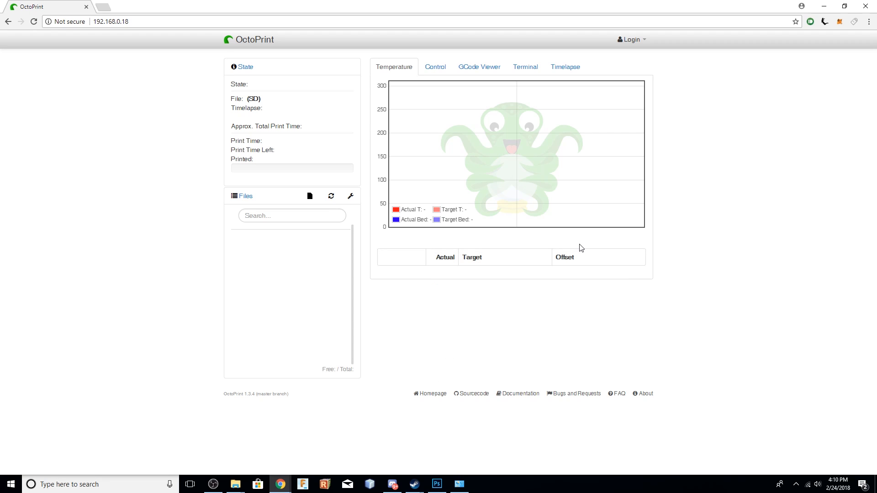
mouse_move(496, 238)
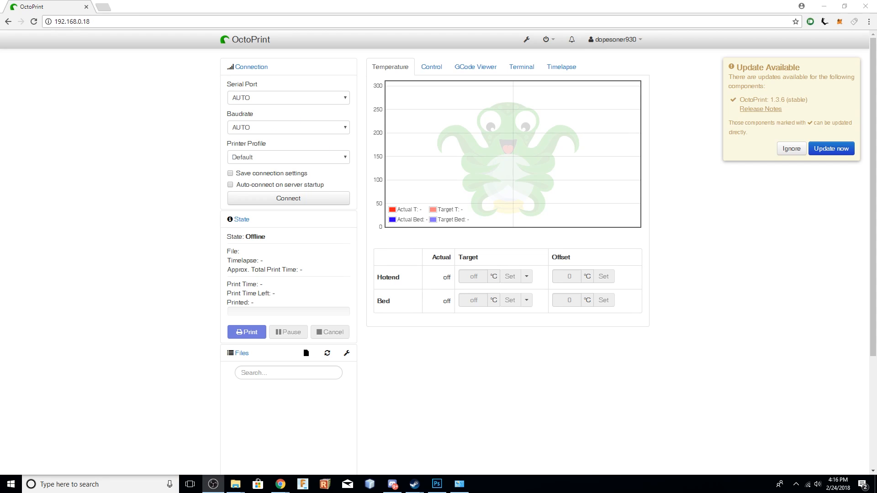
Step: Connect via serial port /dev/ttyUSB0 at 115200 baud until the printer reads Operational
click(288, 98)
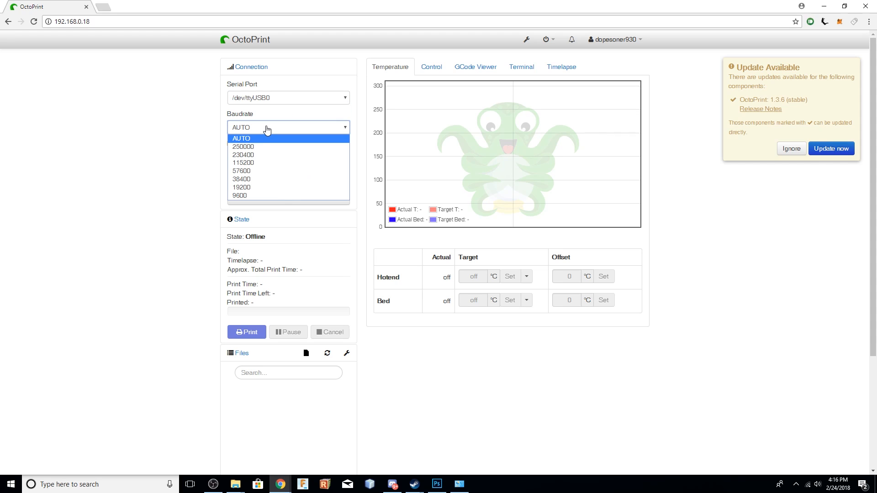
mouse_move(256, 150)
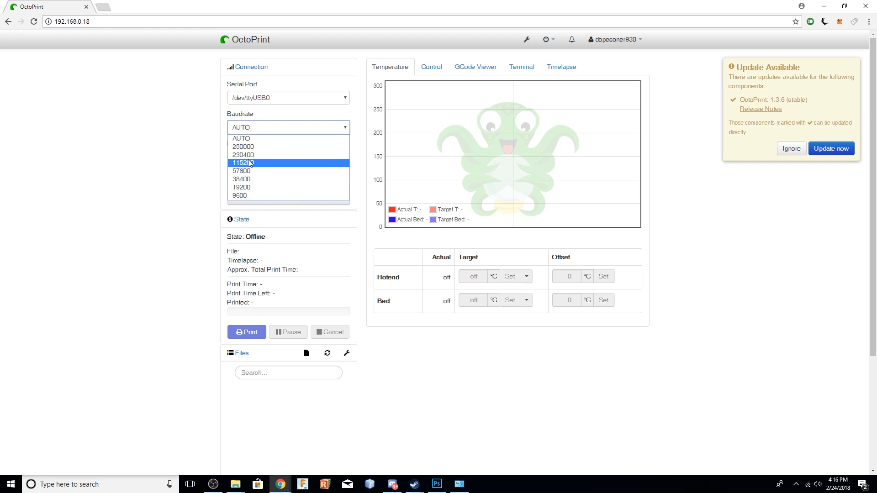
click(243, 163)
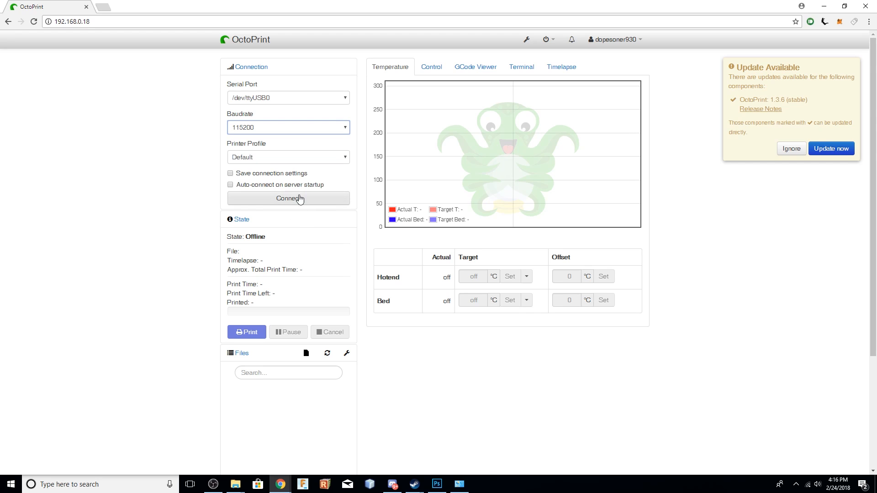
mouse_move(281, 150)
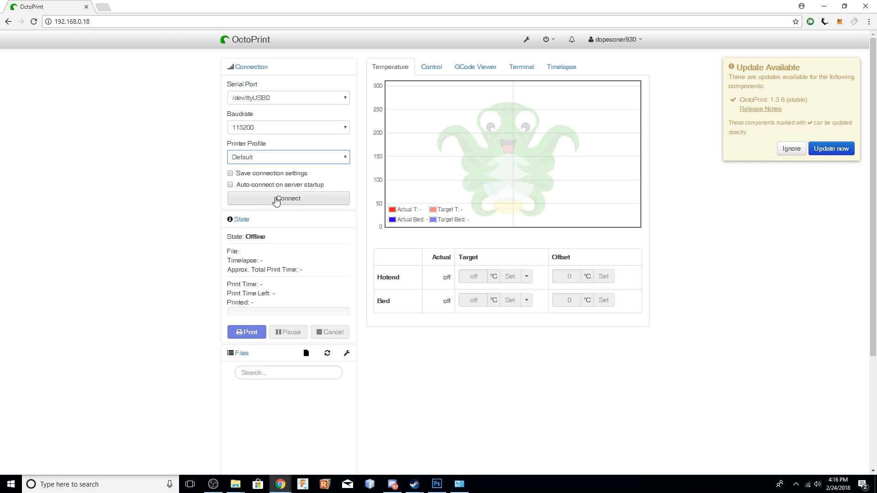
mouse_move(413, 268)
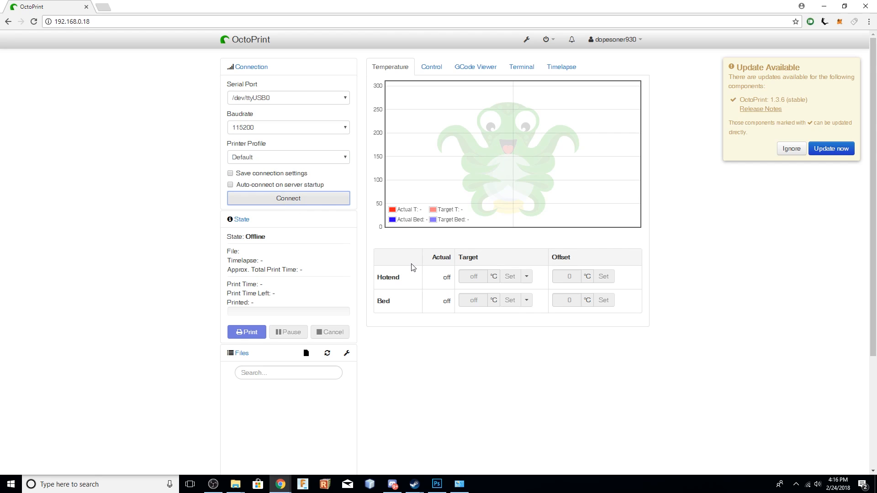
click(288, 199)
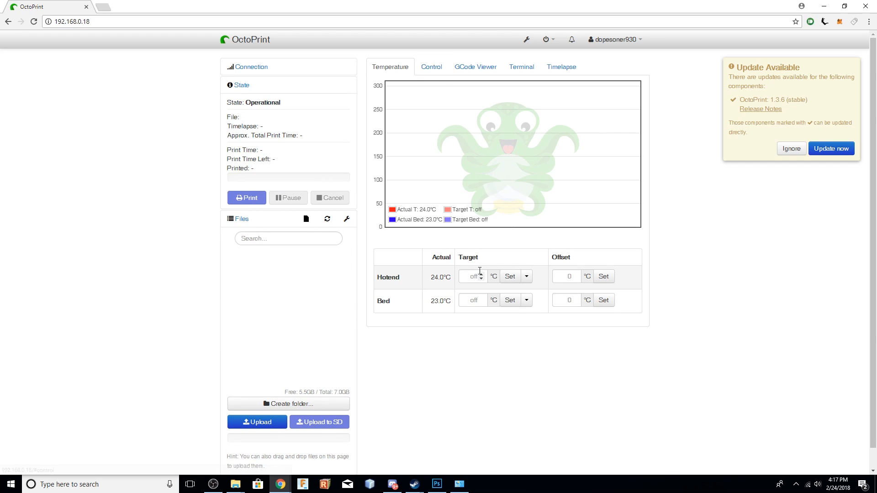
text(30)
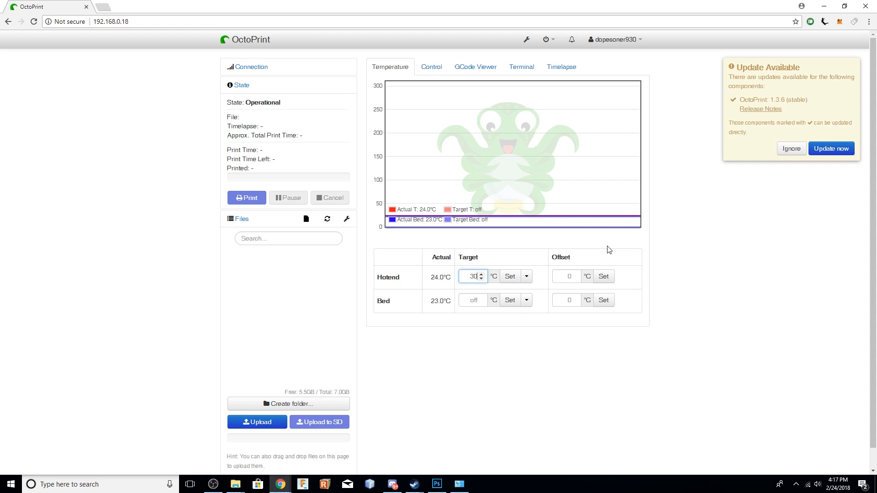